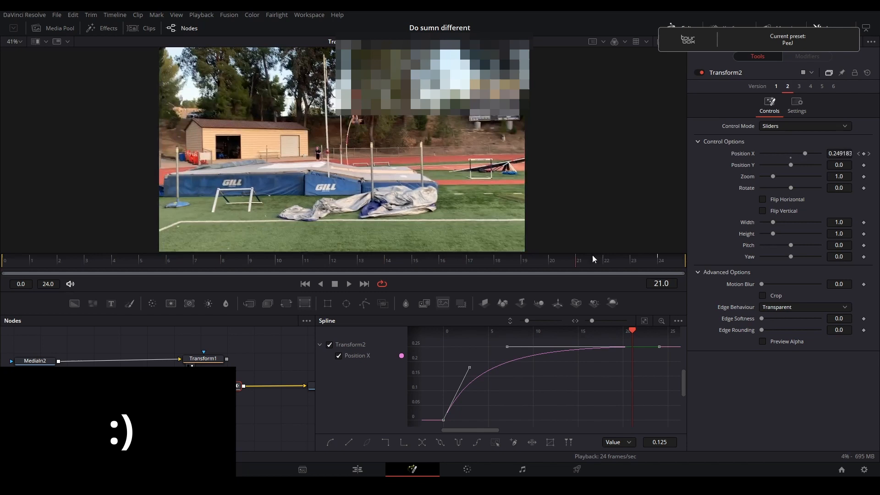
# Step: Select the MediaIn2 node so its clip settings show in the Inspector
pyautogui.click(259, 357)
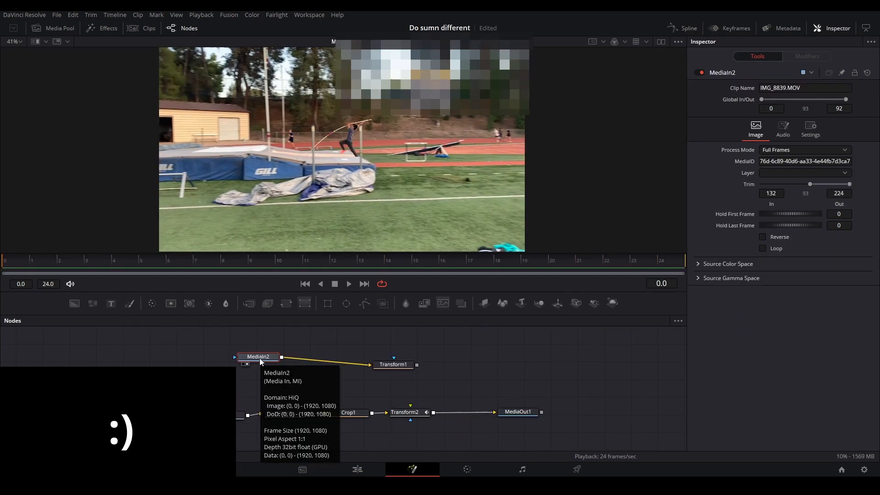
pyautogui.moveTo(393, 364)
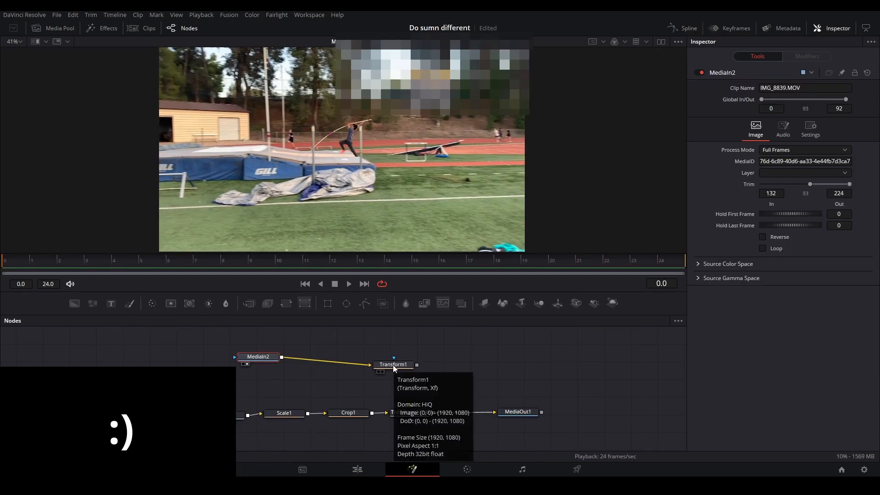
# Step: Select Transform1 to reach its Center and size settings for keyframing
pyautogui.click(393, 364)
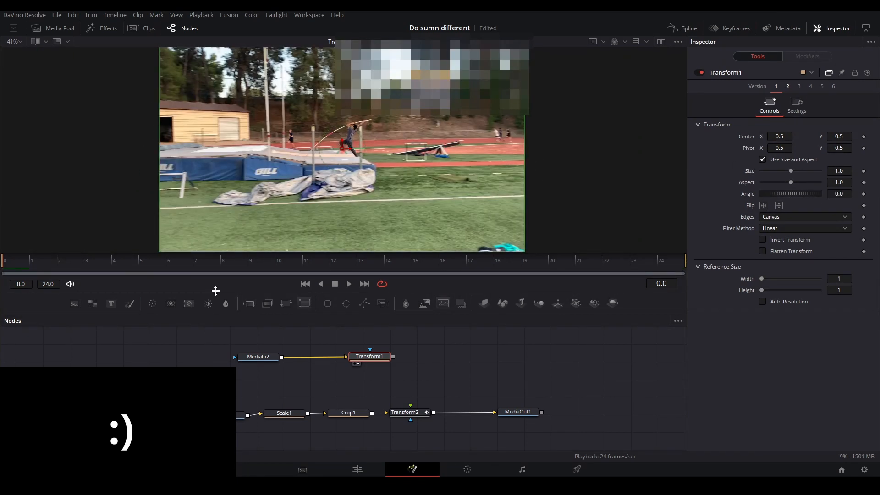
pyautogui.moveTo(73, 264)
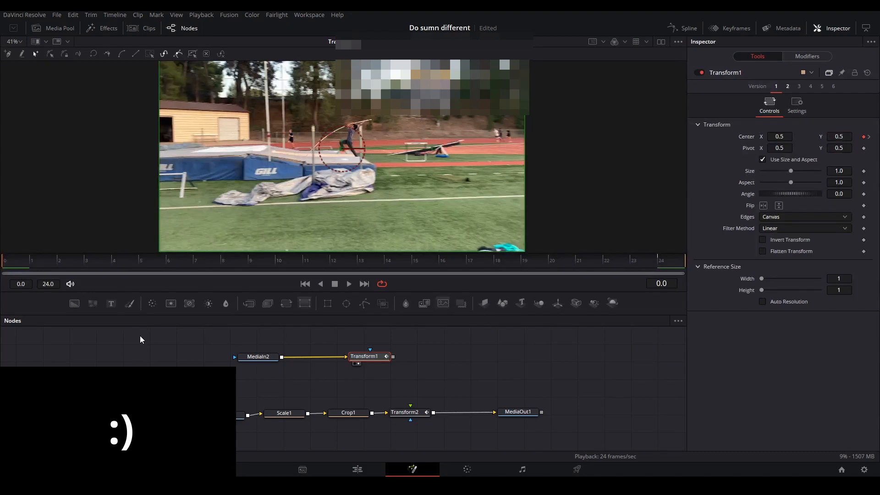
# Step: Show the Spline editor with Transform1's Center displacement curve for Bezier shaping
pyautogui.click(689, 28)
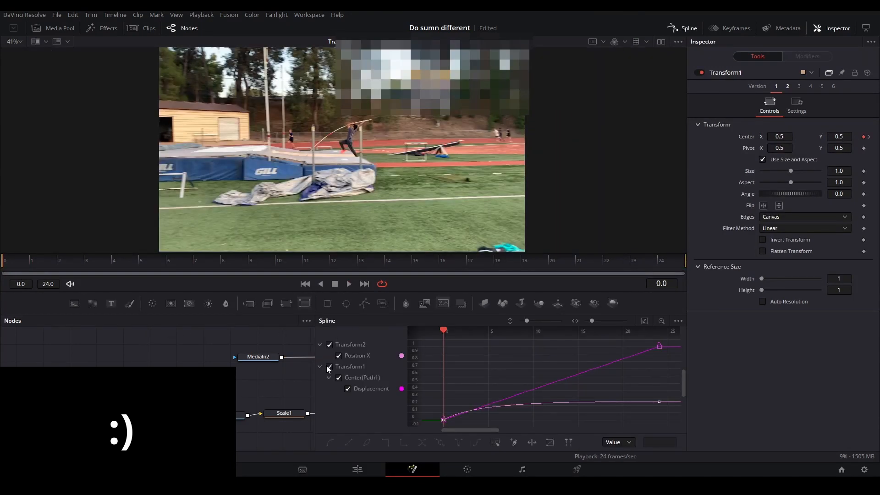
pyautogui.click(330, 345)
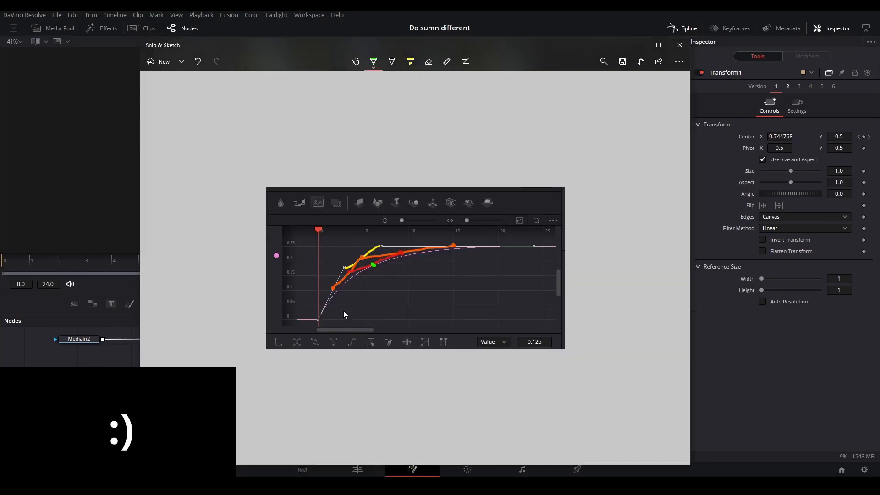
# Step: Dismiss the screenshot and export Transform2's Position X curve as Presentation.spl
pyautogui.click(678, 45)
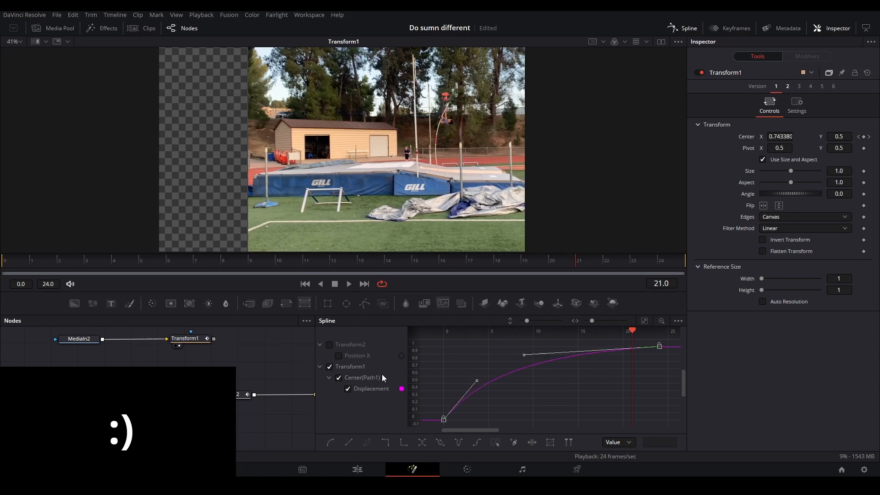
pyautogui.click(339, 356)
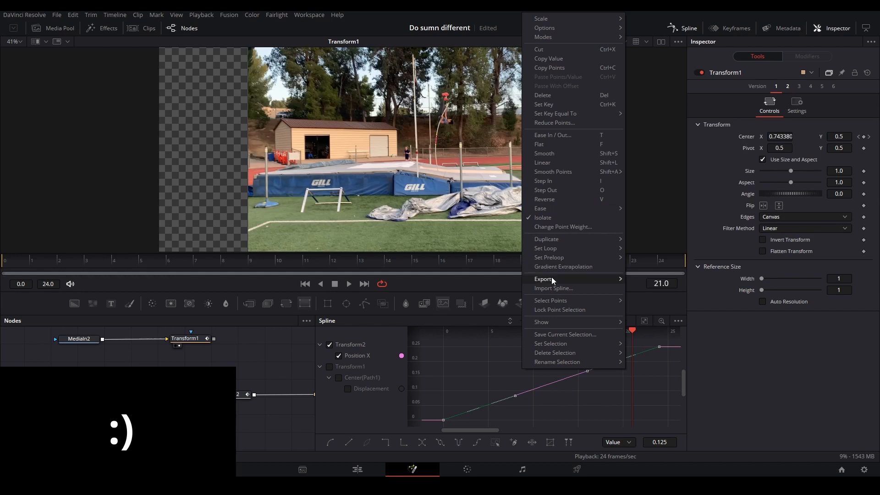
pyautogui.click(544, 279)
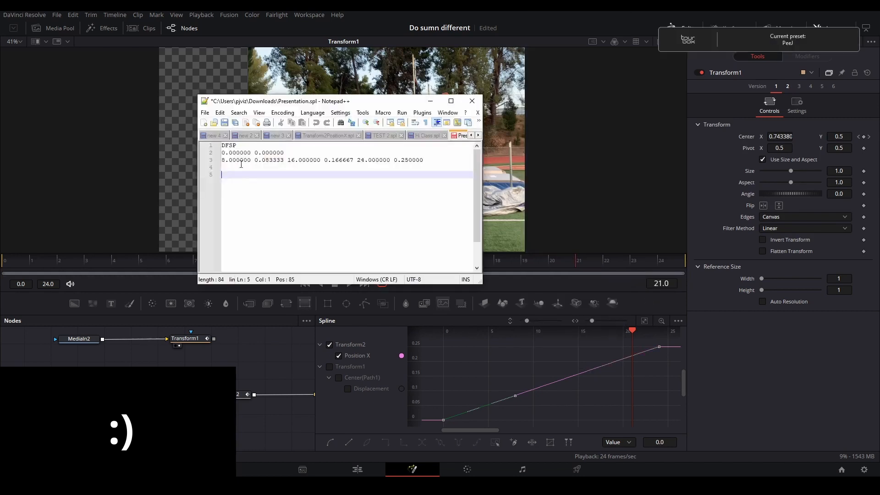